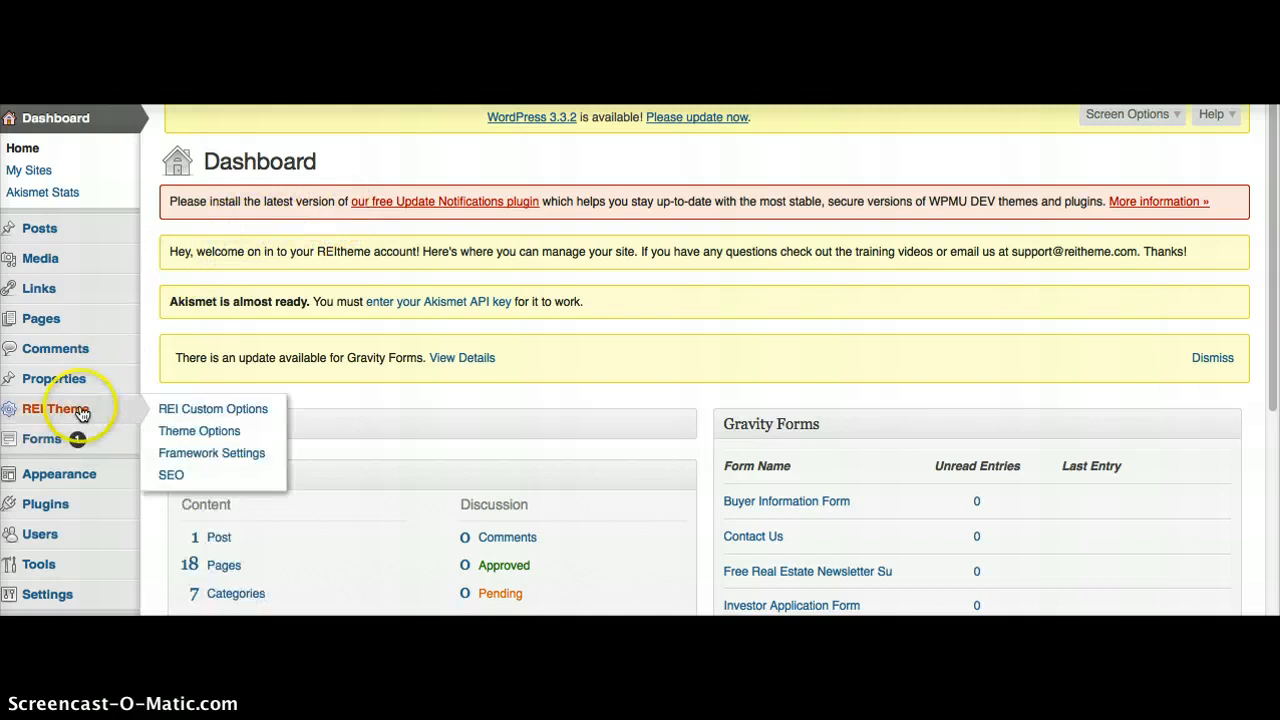
{"action": "mouse_move", "coordinate": [200, 432]}
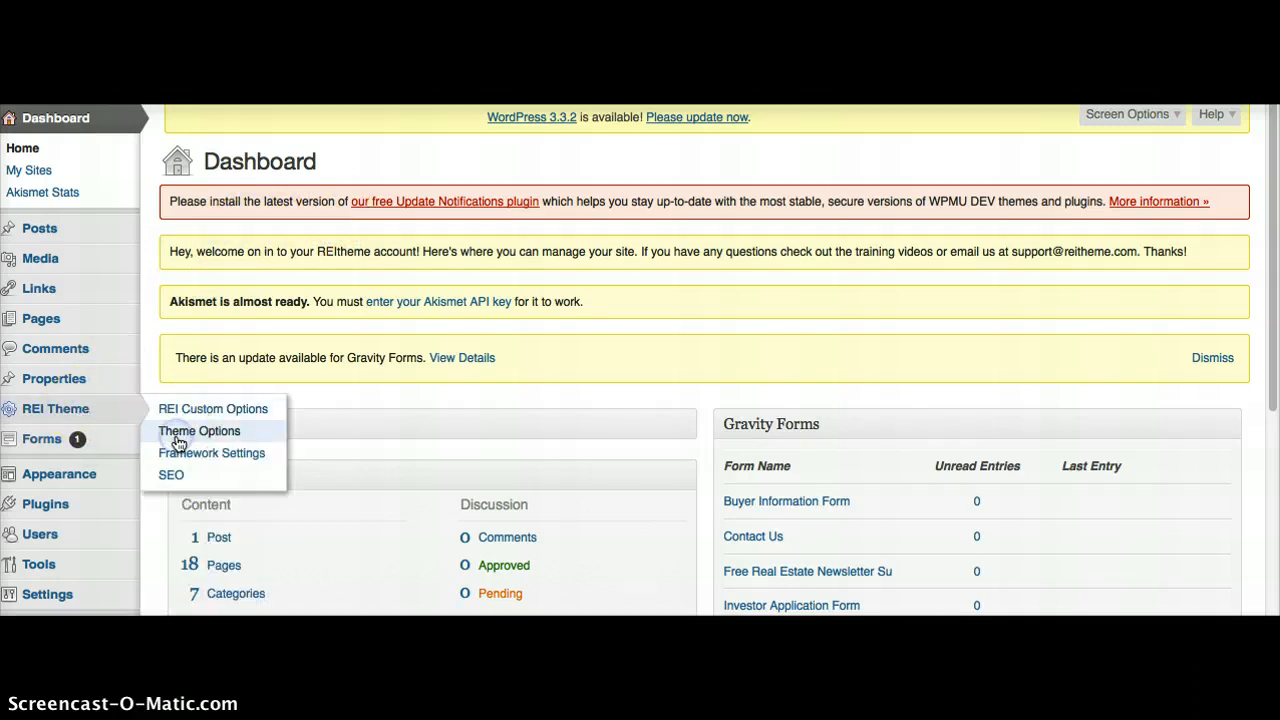
Reach the REI Theme Options page with its Layout settings for width and main layout
{"action": "left_click", "coordinate": [198, 432]}
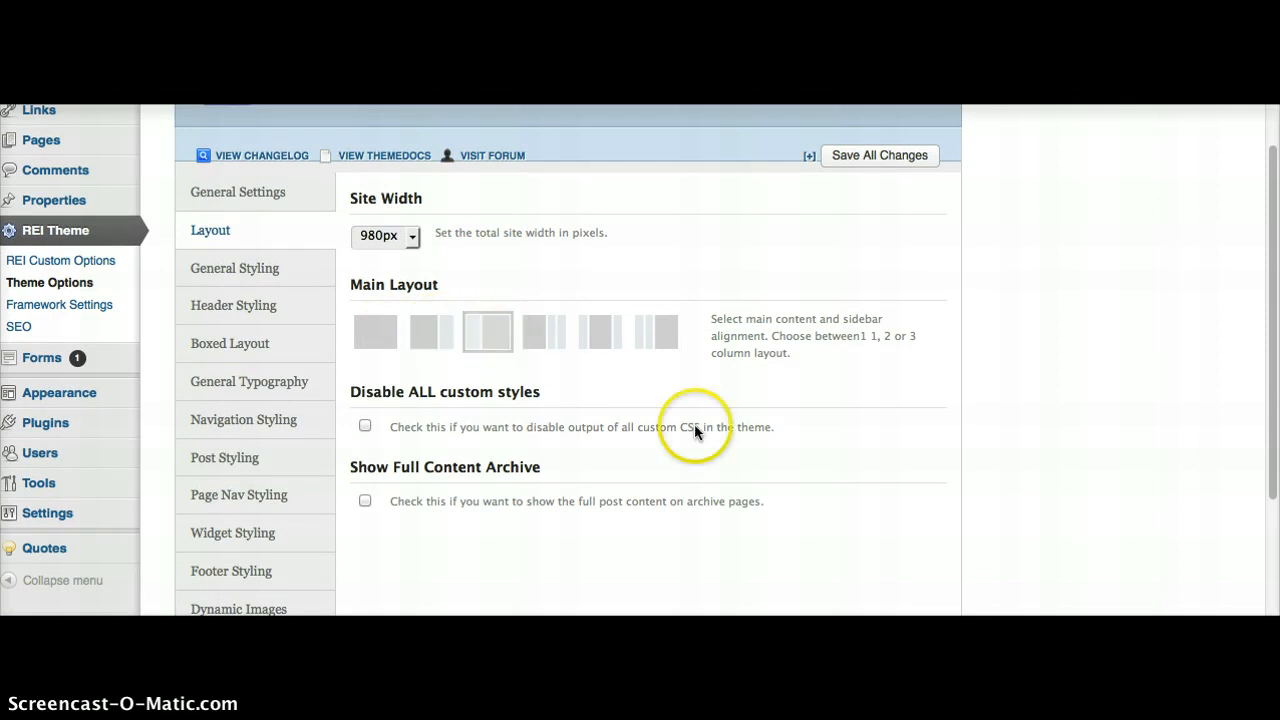
Scroll through the Main Layout options and down the live site's 'Real Estate Experts' home page
{"action": "scroll", "scroll_direction": "down", "scroll_amount": 3}
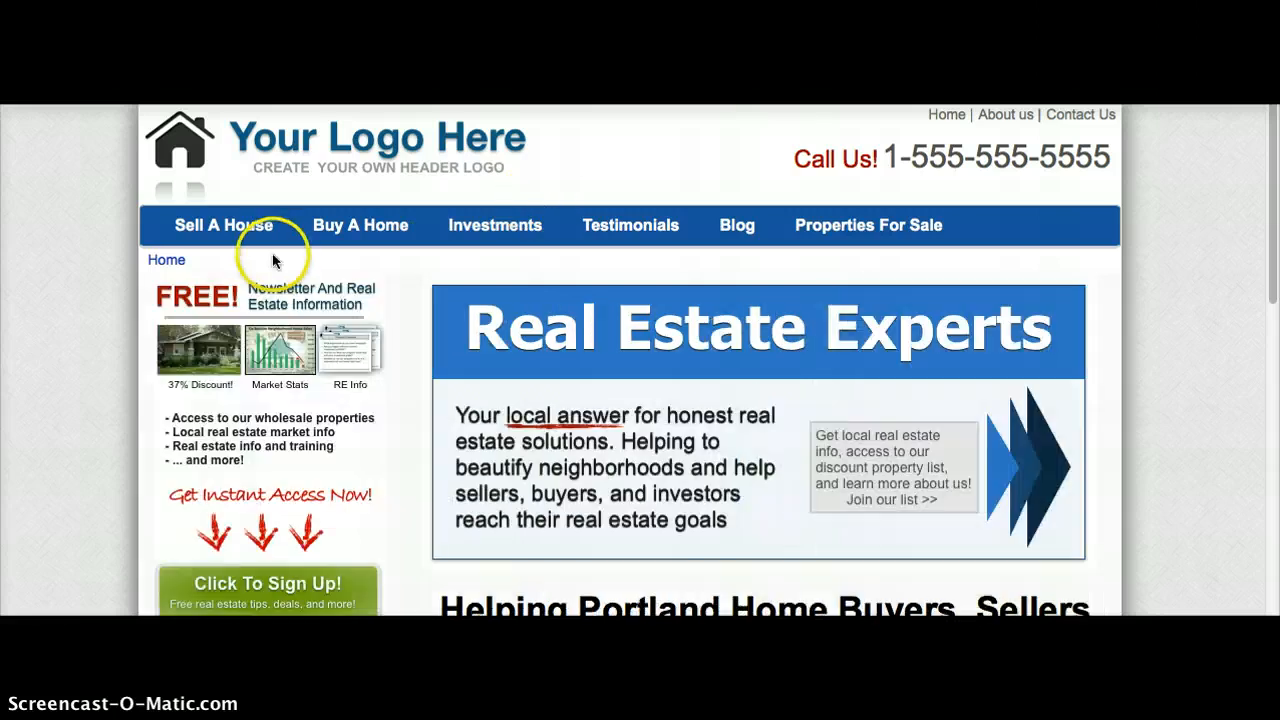
{"action": "scroll", "scroll_direction": "down", "scroll_amount": 3}
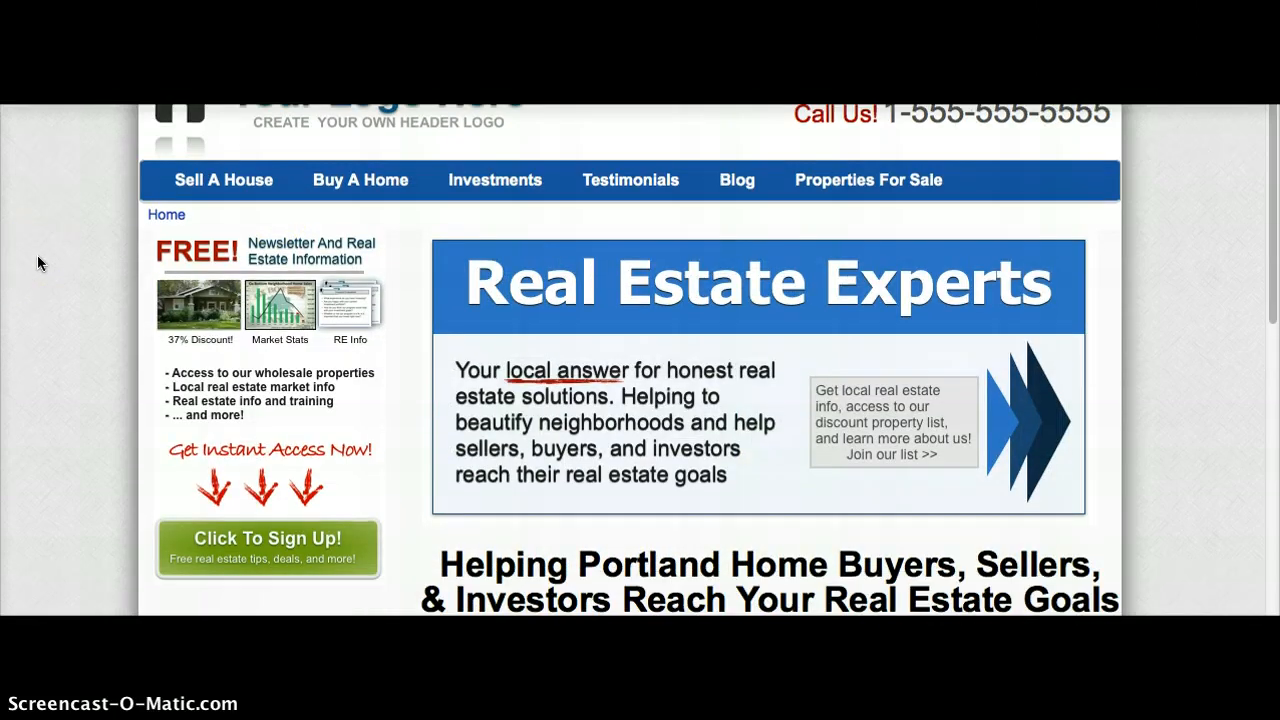